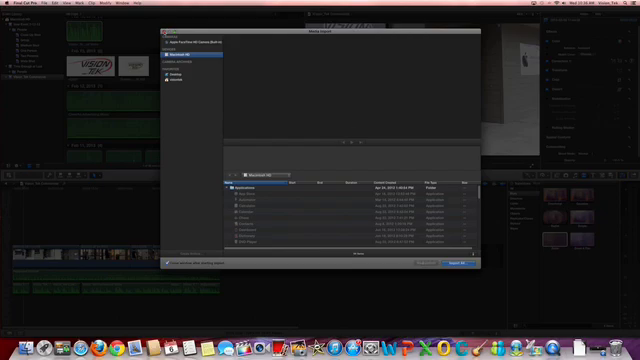
Cancel the Media Import window without importing, returning to the commercial's timeline
click(457, 267)
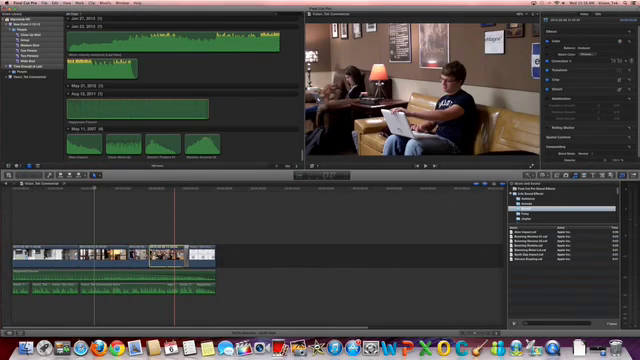